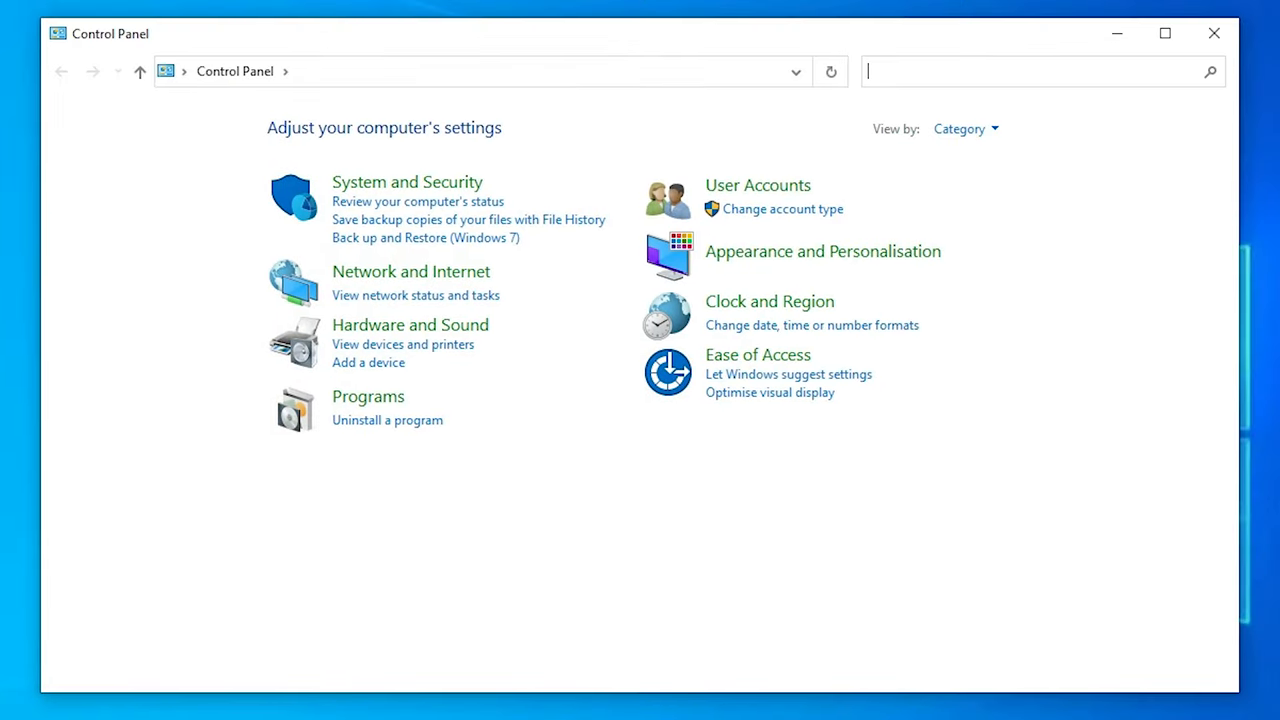
Step: Switch the Control Panel 'View by' setting to Large icons
{"action": "left_click", "coordinate": [965, 128]}
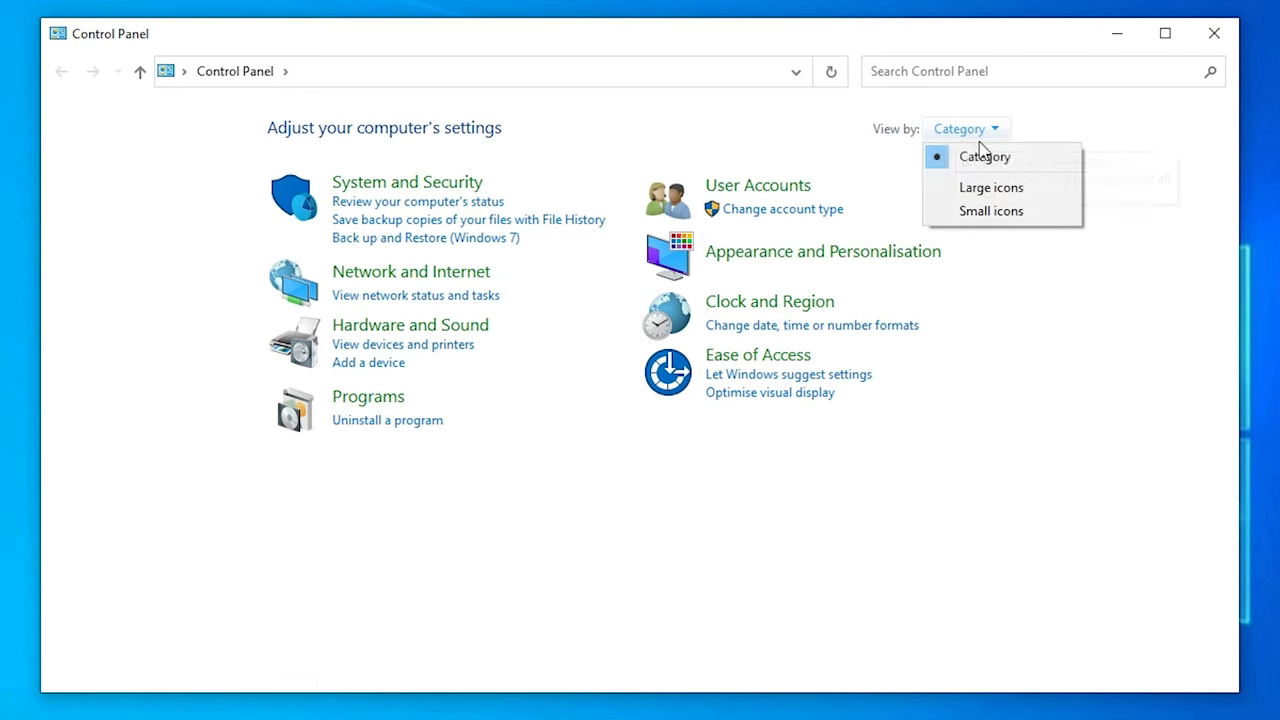
{"action": "left_click", "coordinate": [990, 187]}
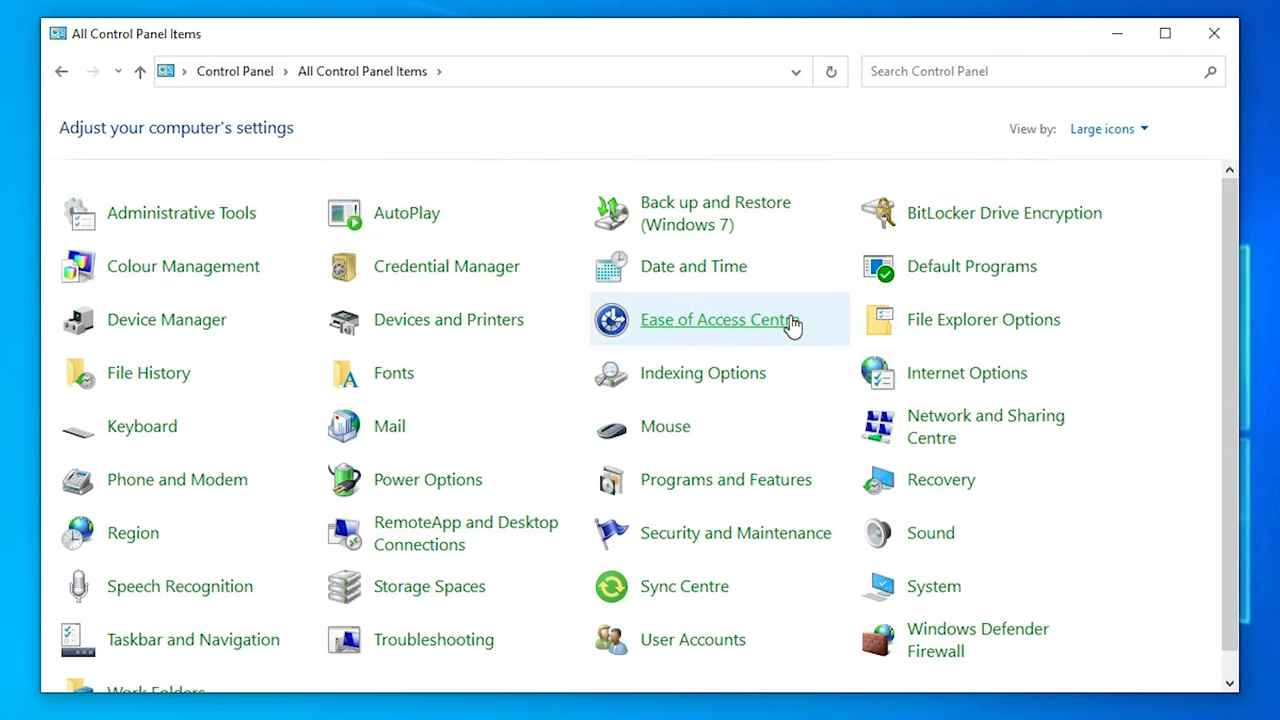
{"action": "mouse_move", "coordinate": [720, 330]}
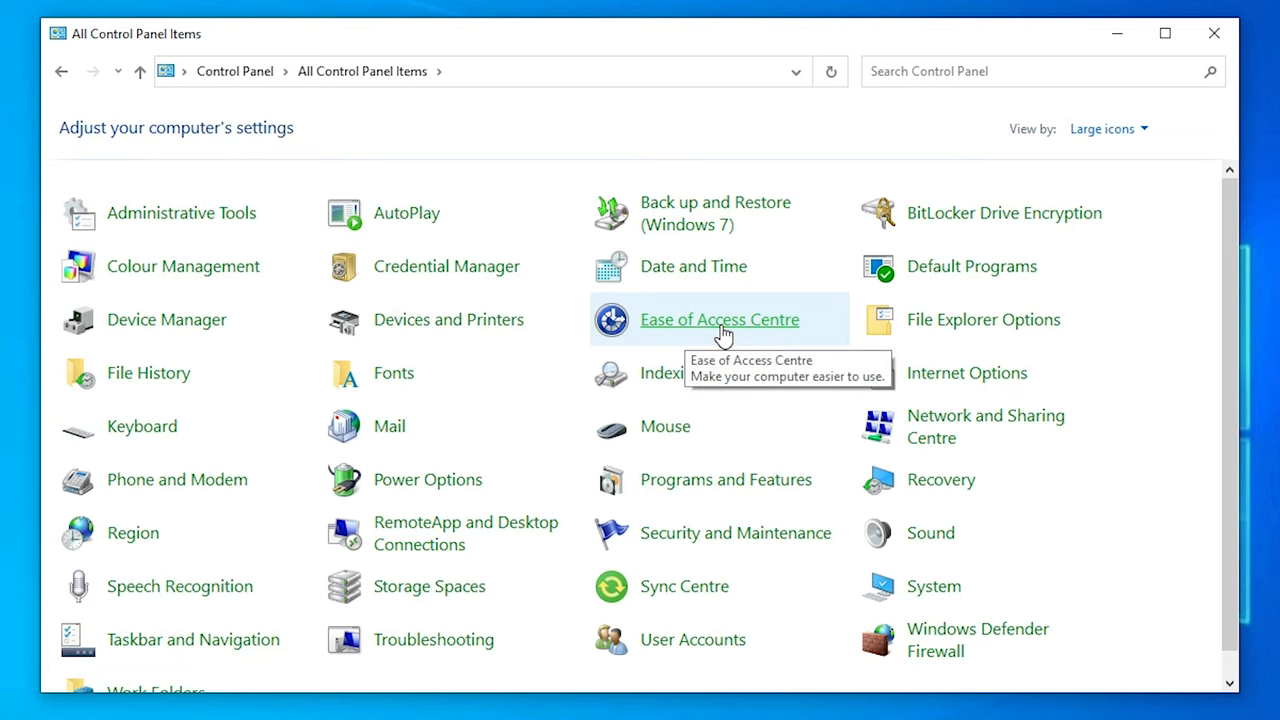
Step: Open Ease of Access Centre and scroll to 'Explore all settings'
{"action": "left_click", "coordinate": [719, 319]}
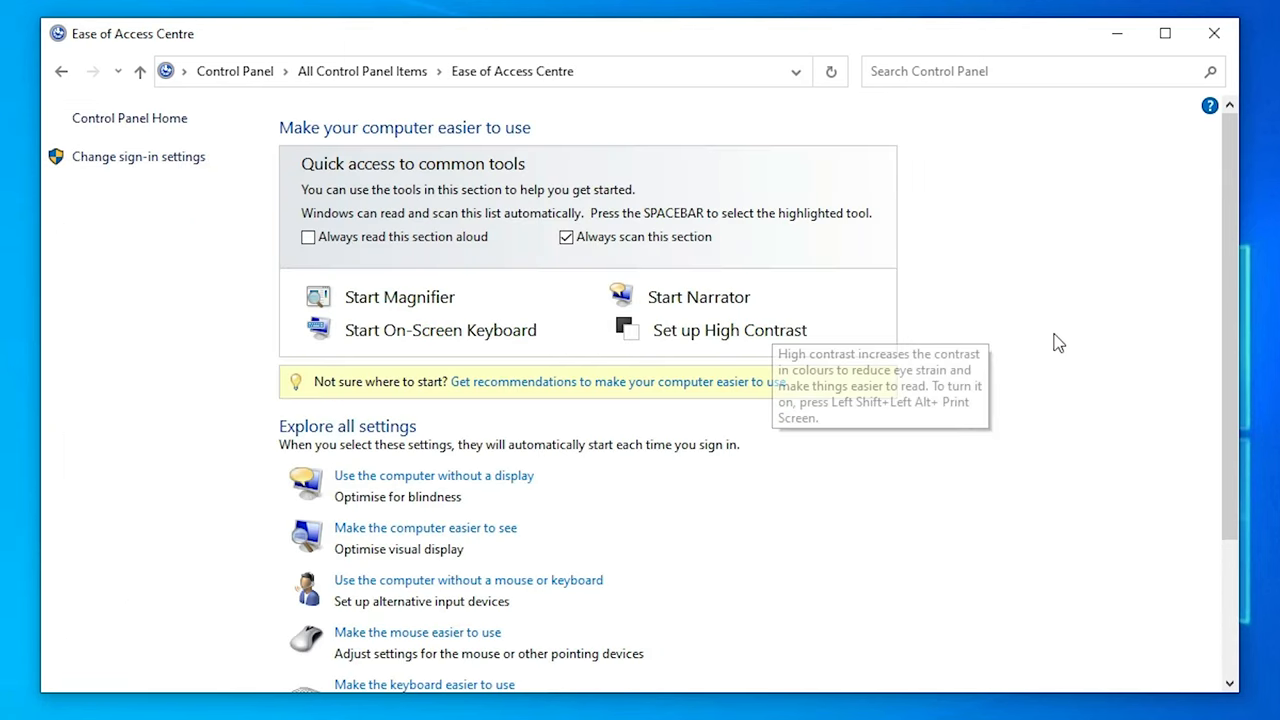
{"action": "scroll", "scroll_direction": "down", "scroll_amount": 3}
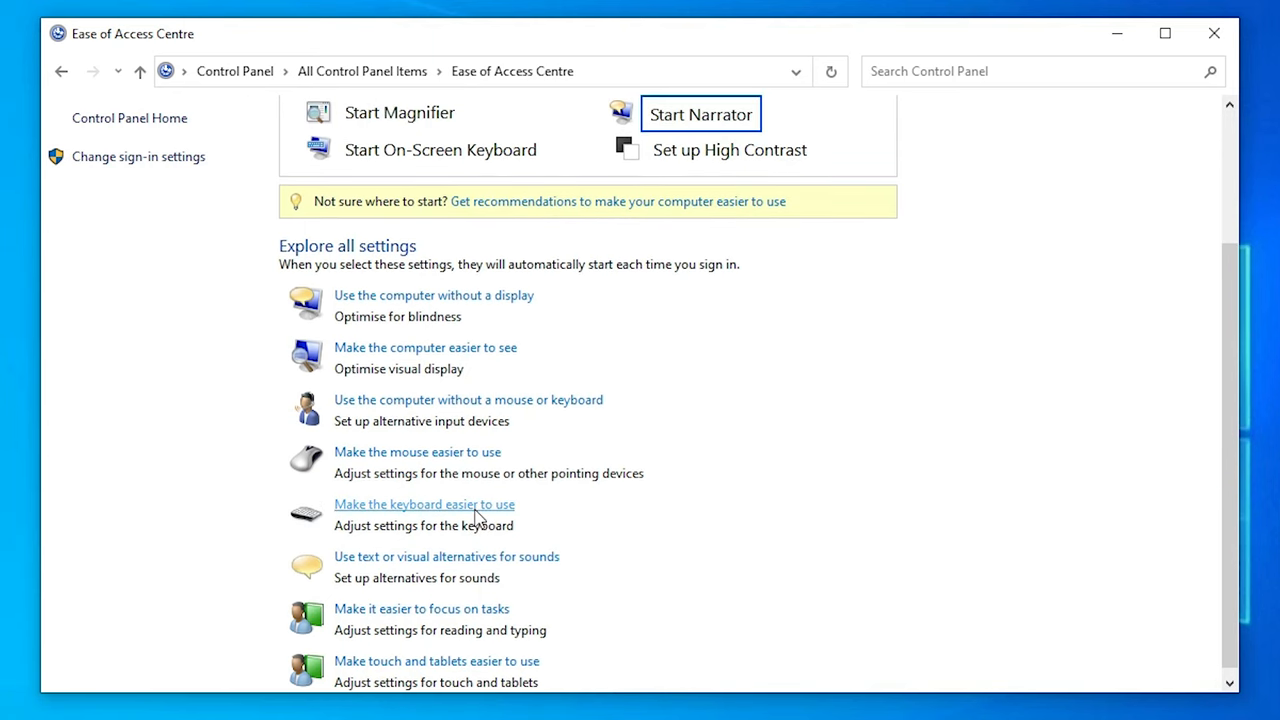
Step: Tick 'Turn on Toggle Keys' on the 'Make the keyboard easier to use' page
{"action": "left_click", "coordinate": [424, 504]}
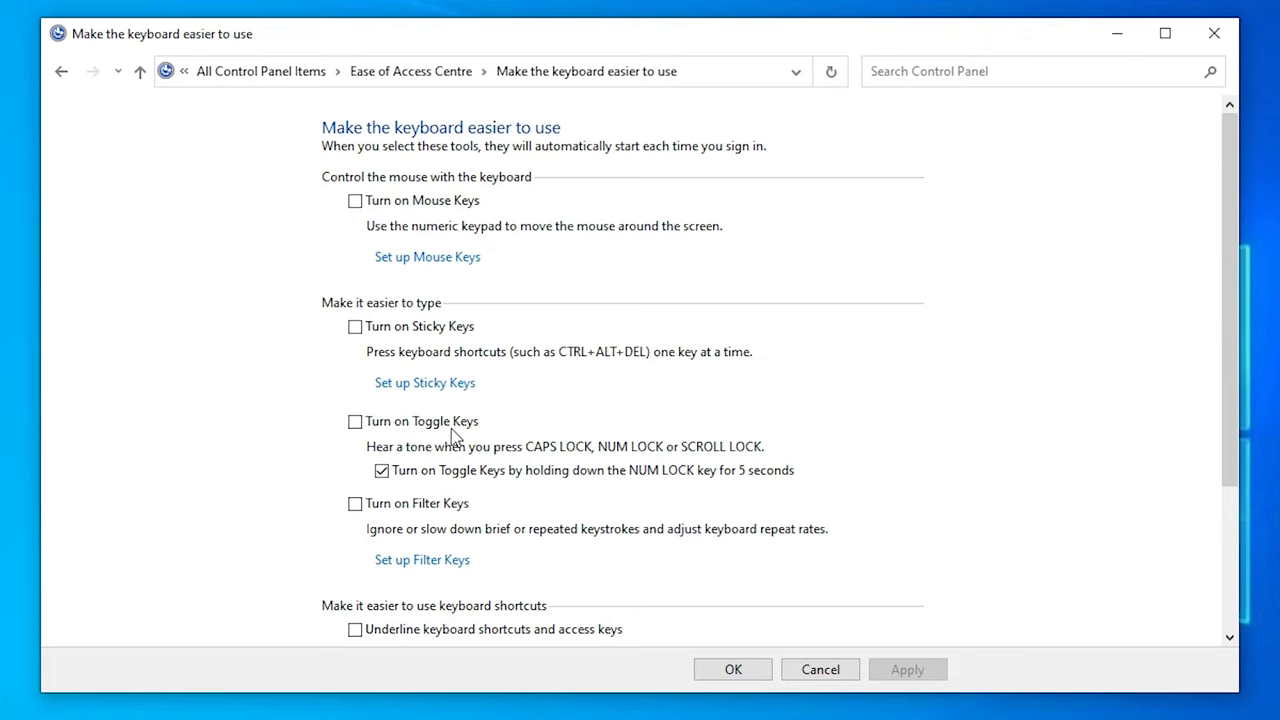
{"action": "mouse_move", "coordinate": [392, 432]}
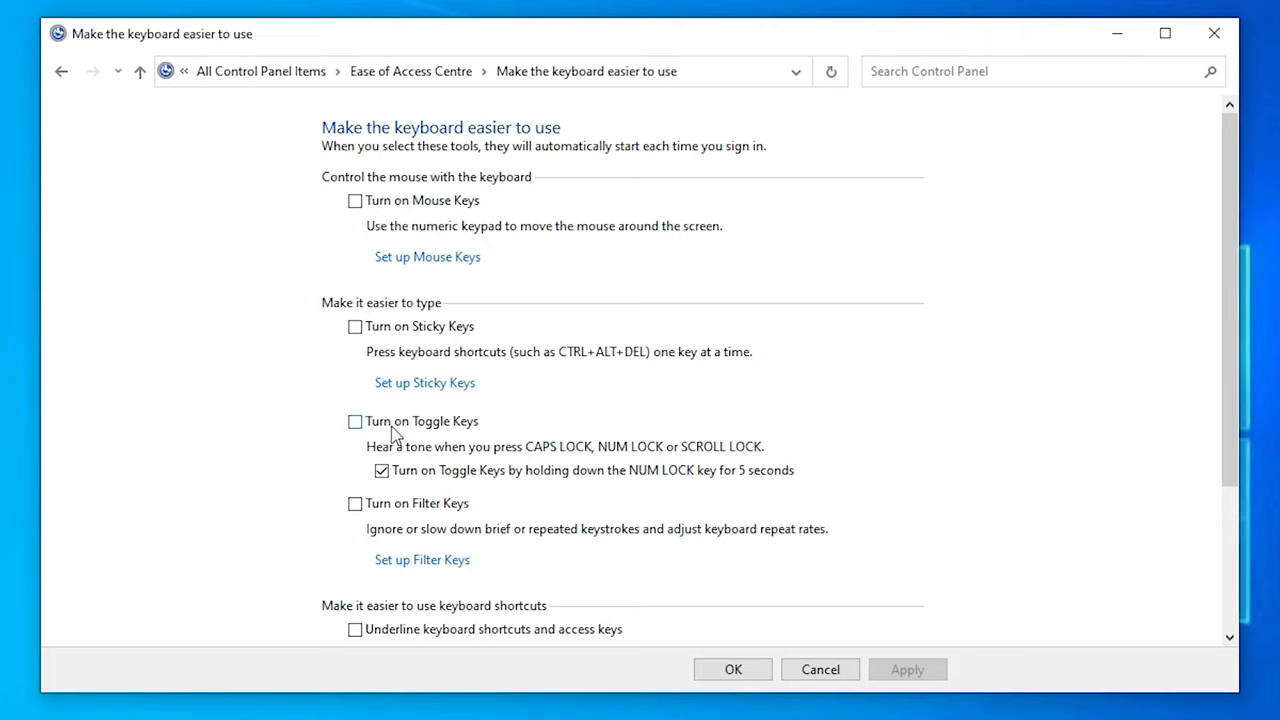
{"action": "left_click", "coordinate": [354, 421]}
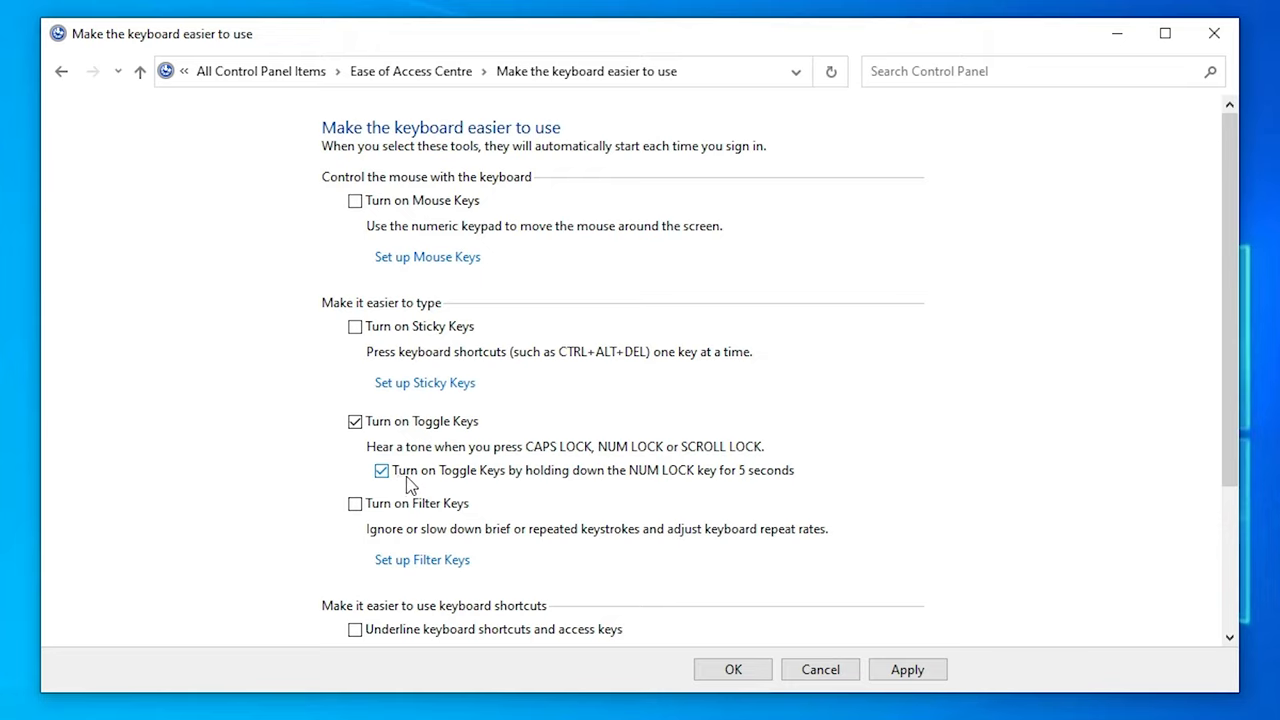
{"action": "mouse_move", "coordinate": [567, 485]}
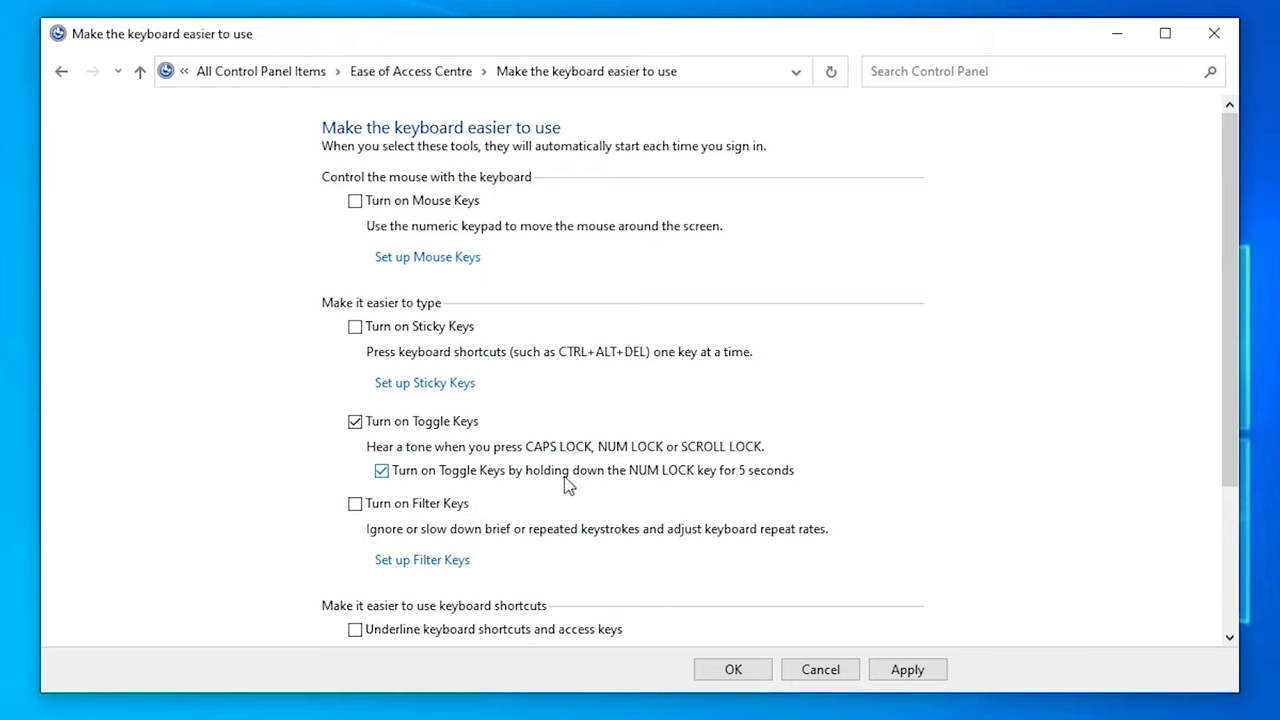
{"action": "mouse_move", "coordinate": [772, 483]}
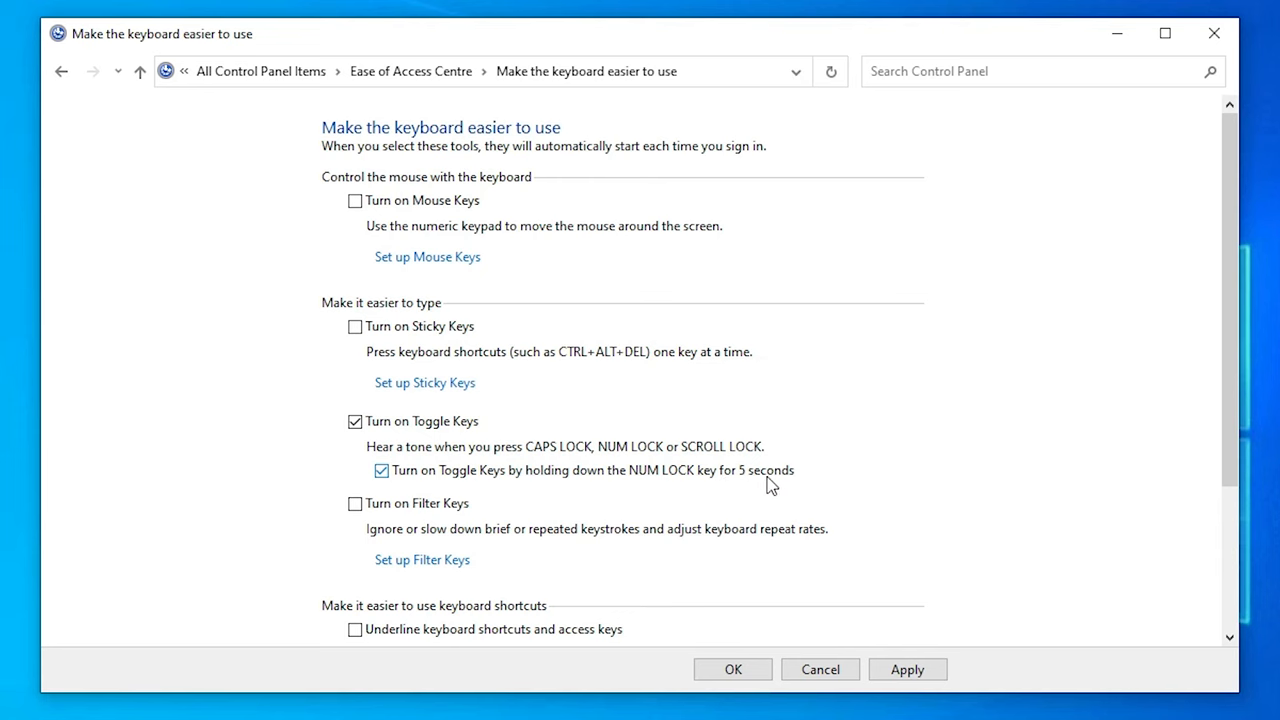
{"action": "mouse_move", "coordinate": [747, 670]}
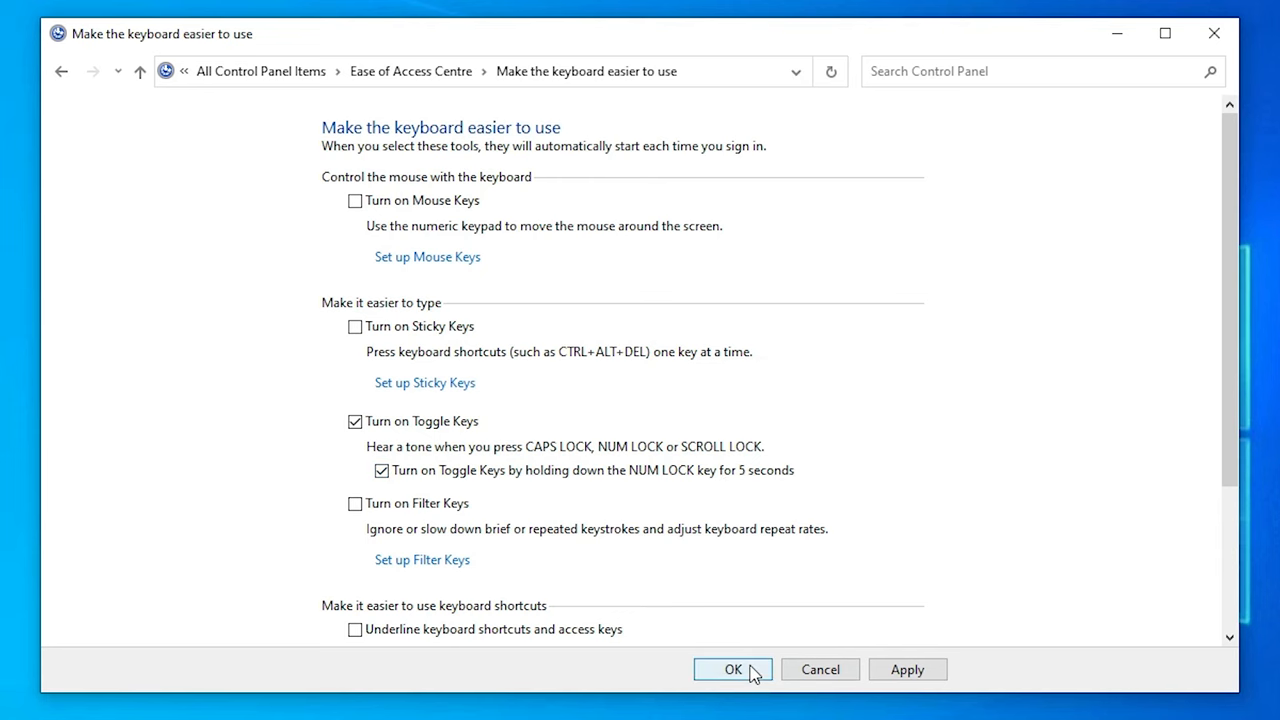
Step: Confirm Toggle Keys with OK and scroll to 'Make it easier to focus on tasks'
{"action": "left_click", "coordinate": [733, 669]}
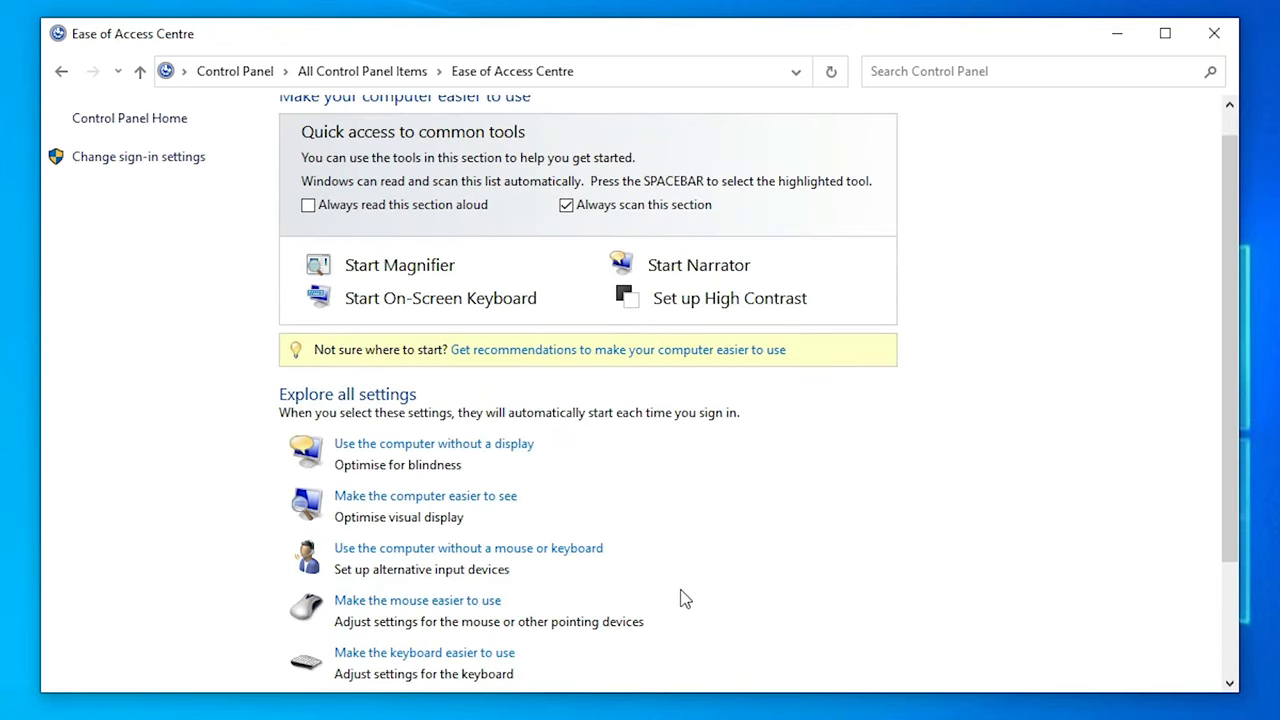
{"action": "scroll", "scroll_direction": "down", "scroll_amount": 3}
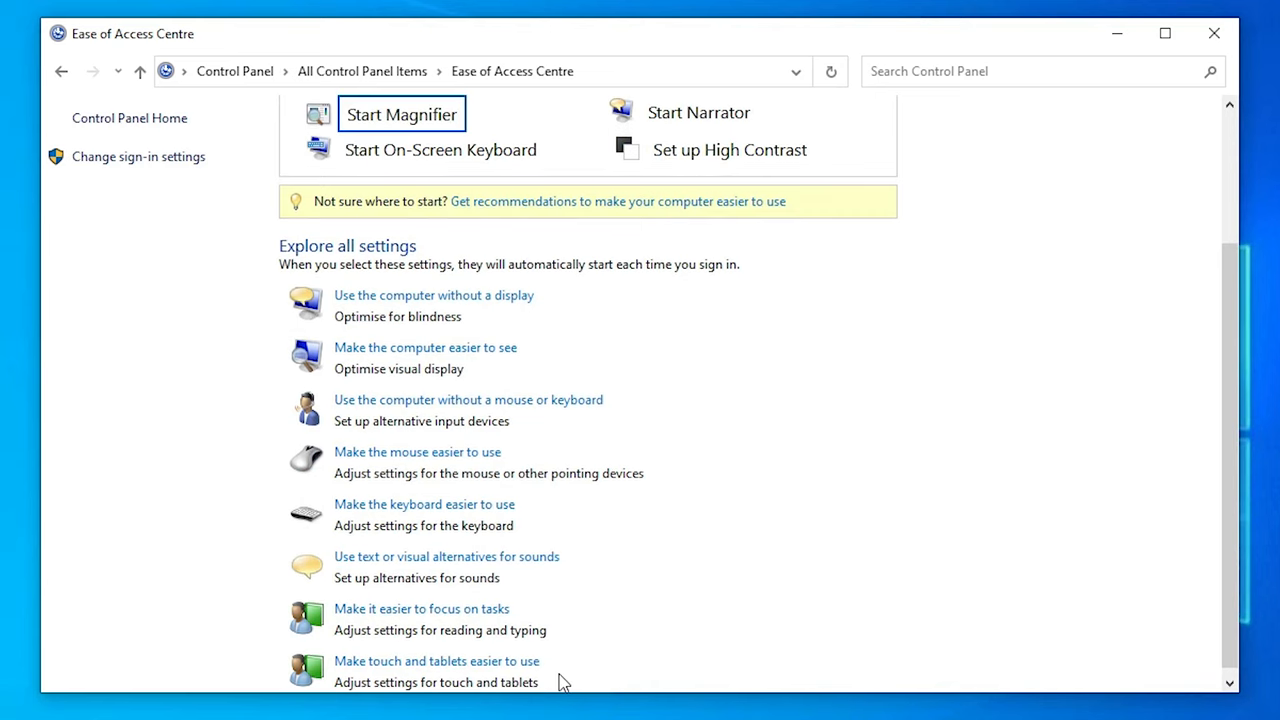
{"action": "scroll", "scroll_direction": "down", "scroll_amount": 3}
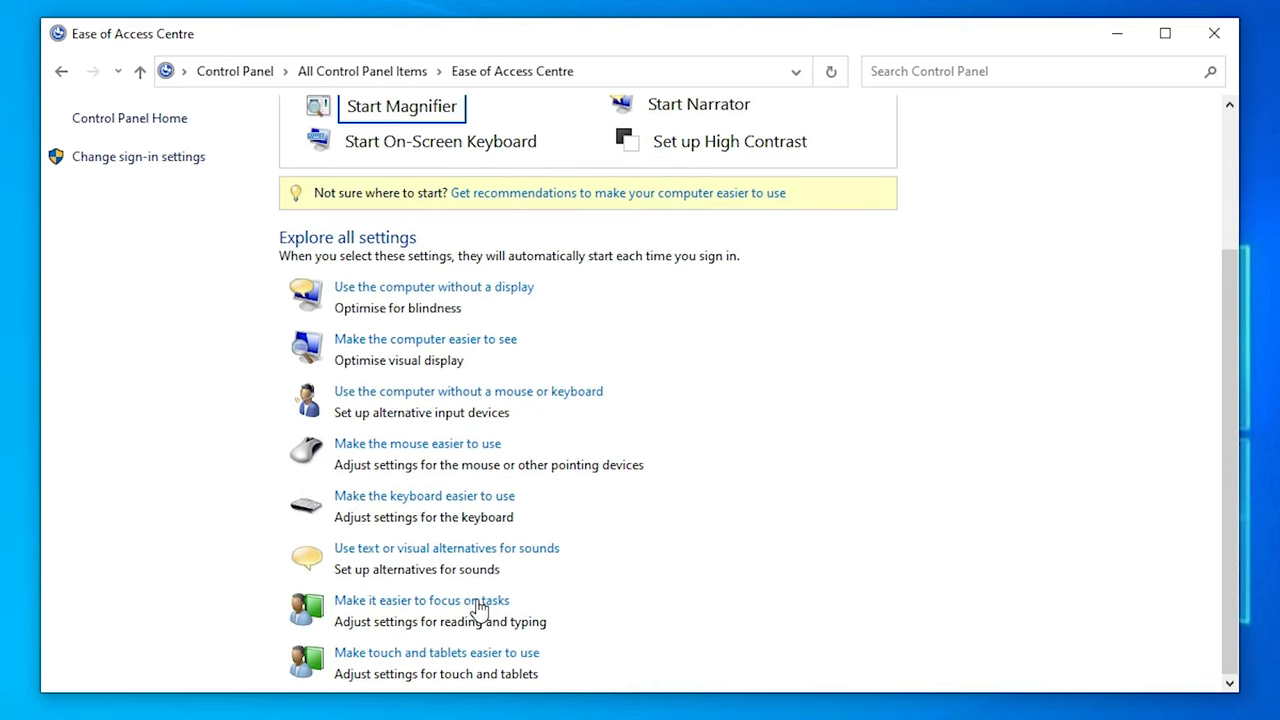
{"action": "mouse_move", "coordinate": [421, 610]}
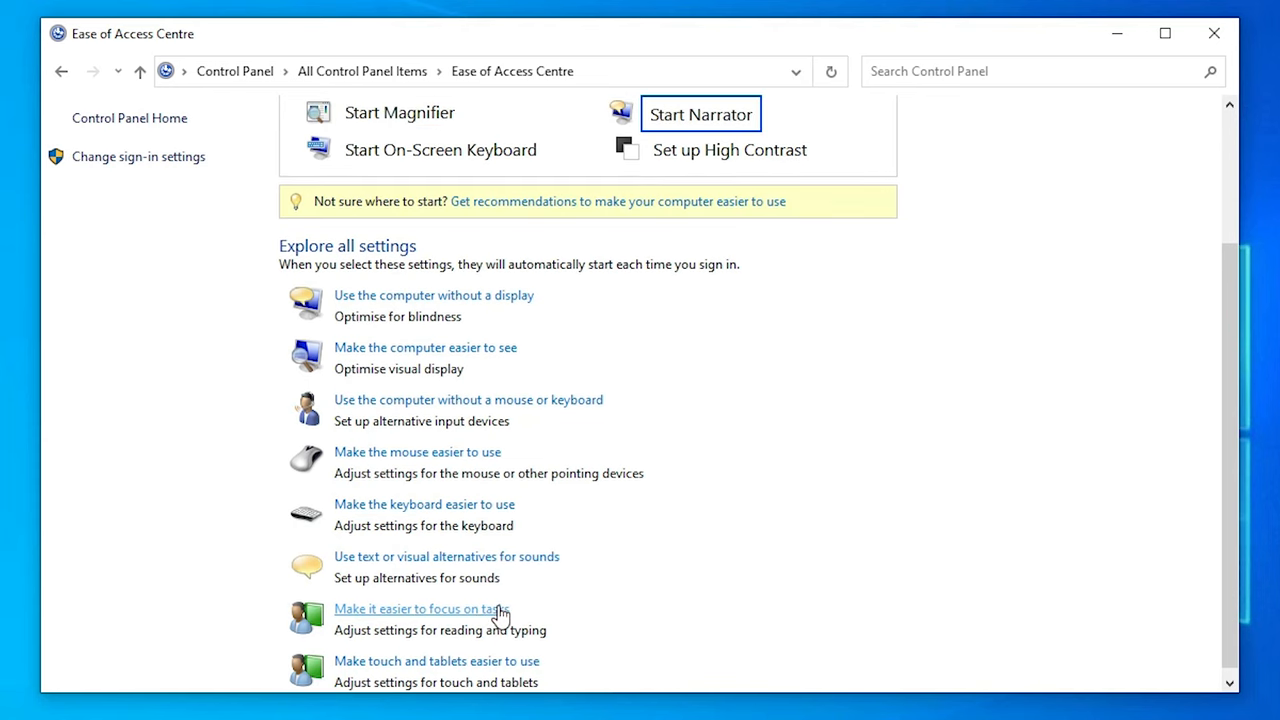
Step: Enable 'Turn off all unnecessary animations', confirm with OK, and close Control Panel
{"action": "left_click", "coordinate": [428, 608]}
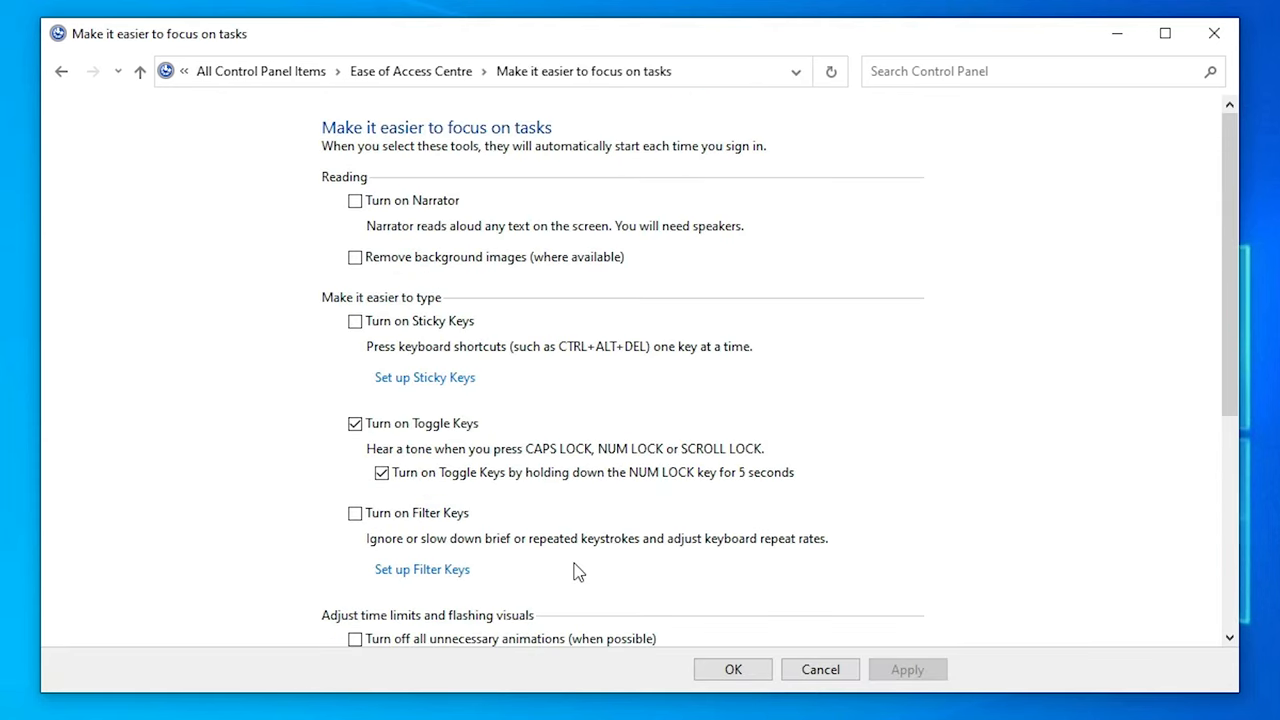
{"action": "scroll", "scroll_direction": "down", "scroll_amount": 3}
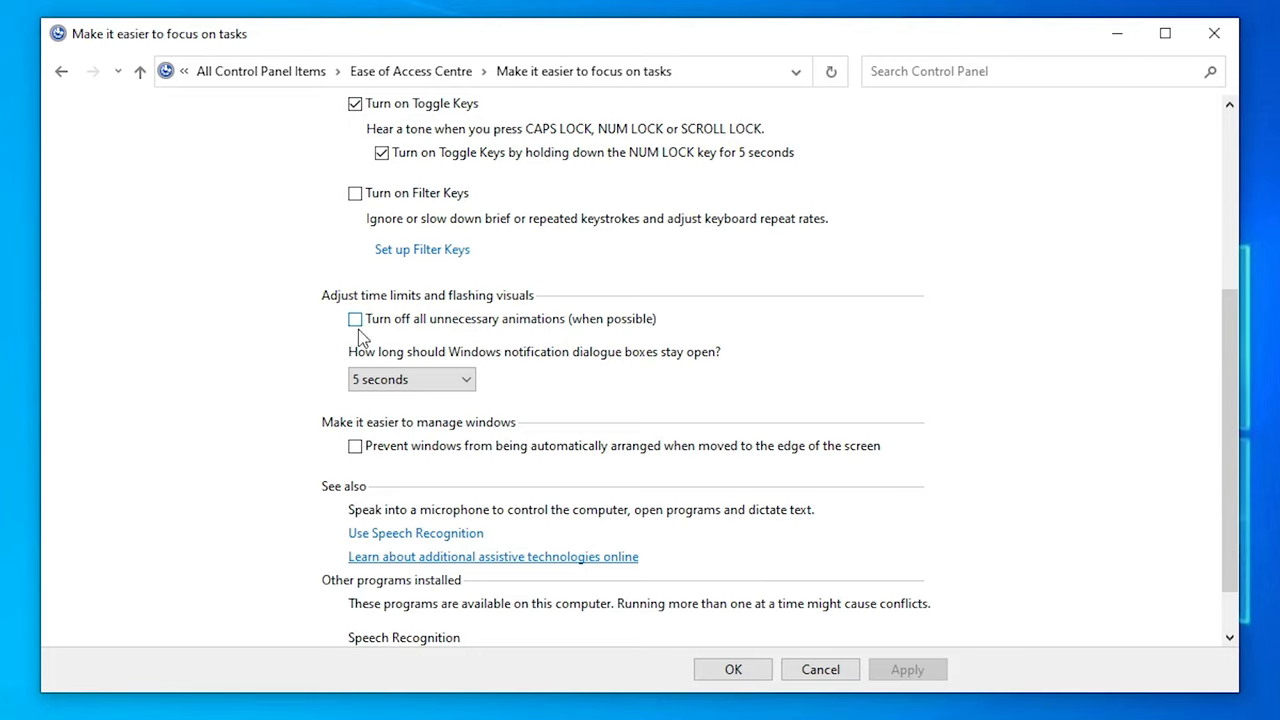
{"action": "left_click", "coordinate": [354, 318]}
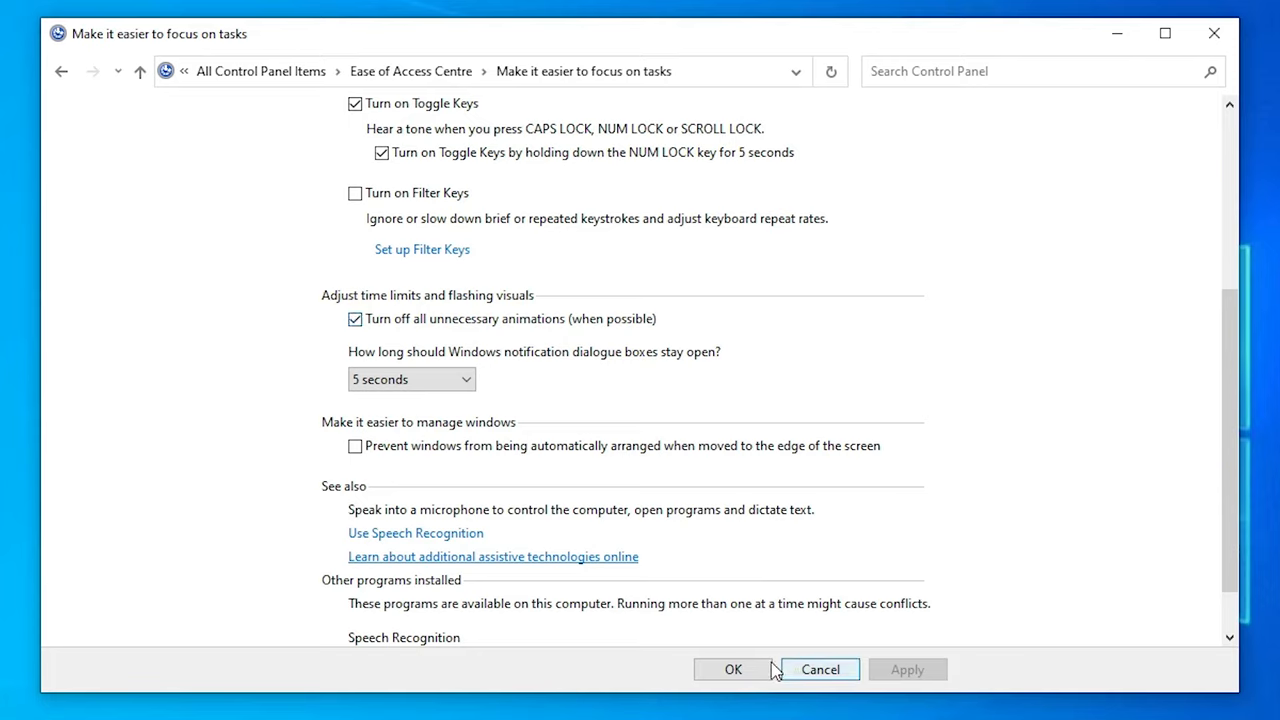
{"action": "left_click", "coordinate": [733, 669]}
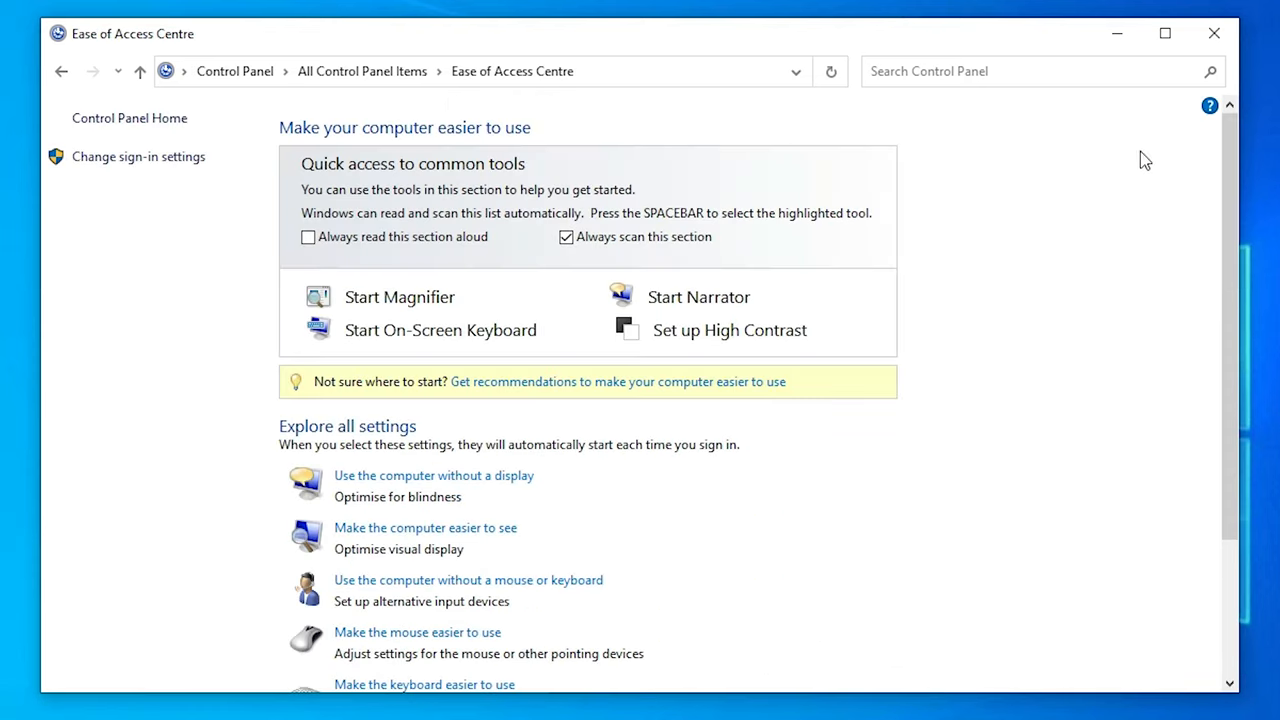
{"action": "left_click", "coordinate": [1211, 33]}
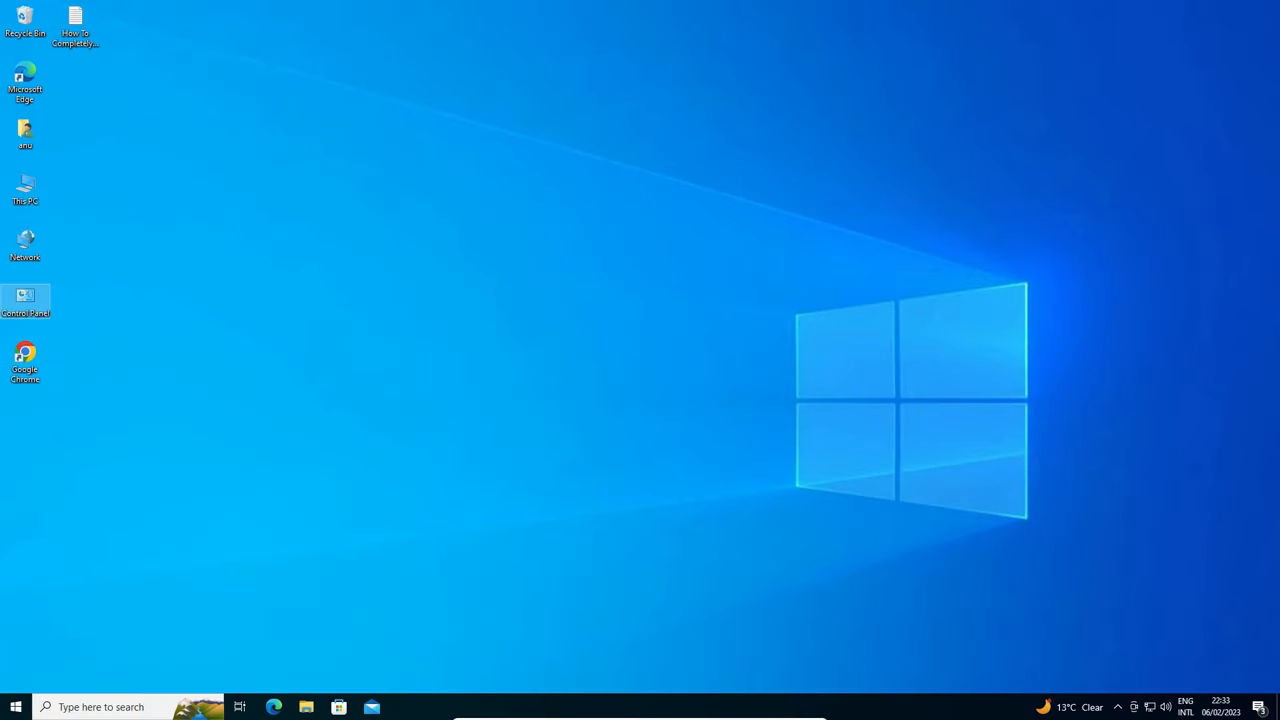